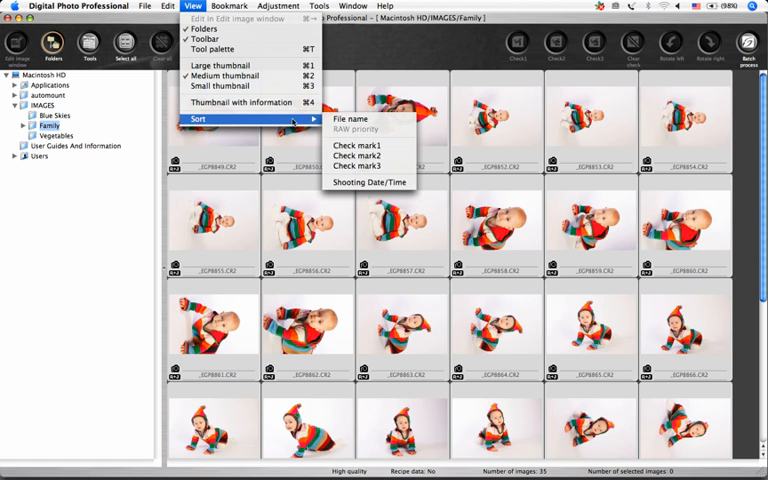
- Reorder the Family folder's 35 photos by Shooting Date/Time
{"action": "left_click", "coordinate": [352, 118]}
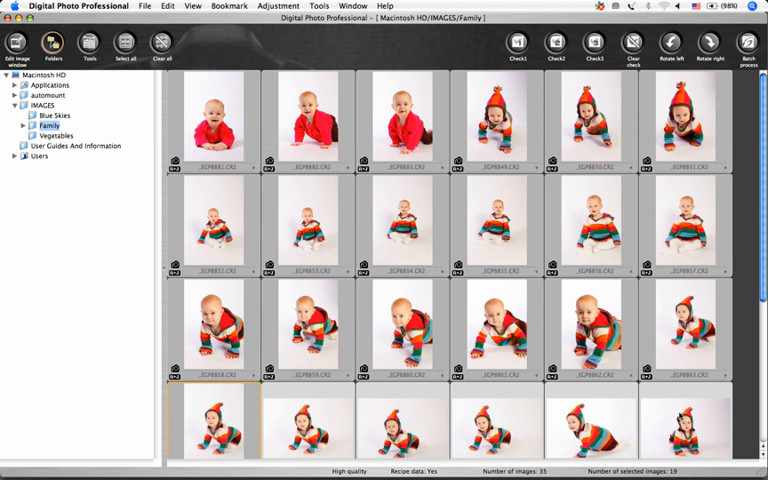
- Open Quick Check, tagging the first photo mark 1 and the hooded crawling photo mark 3
{"action": "left_click", "coordinate": [320, 6]}
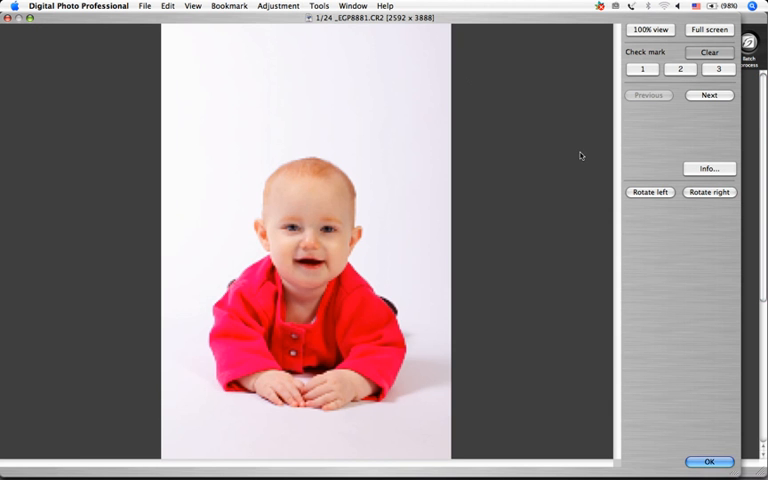
{"action": "left_click", "coordinate": [710, 95]}
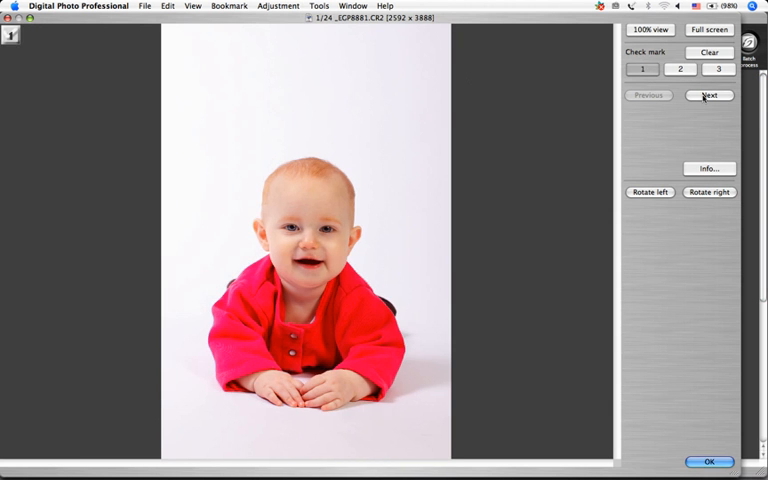
{"action": "left_click", "coordinate": [709, 95]}
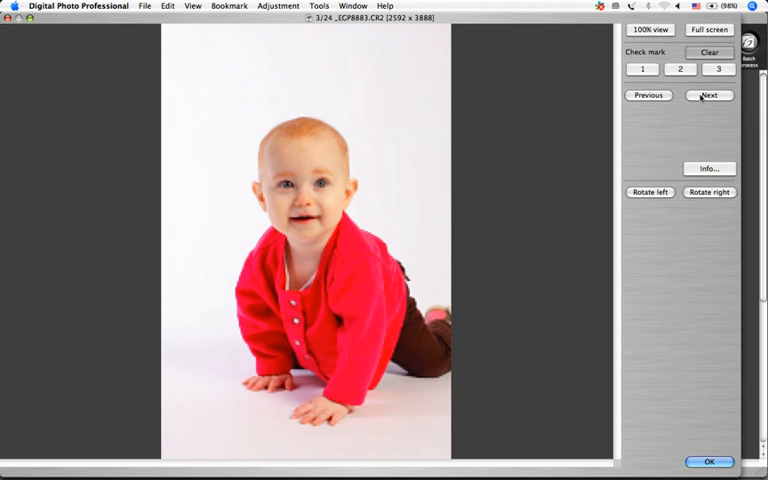
{"action": "left_click", "coordinate": [709, 95]}
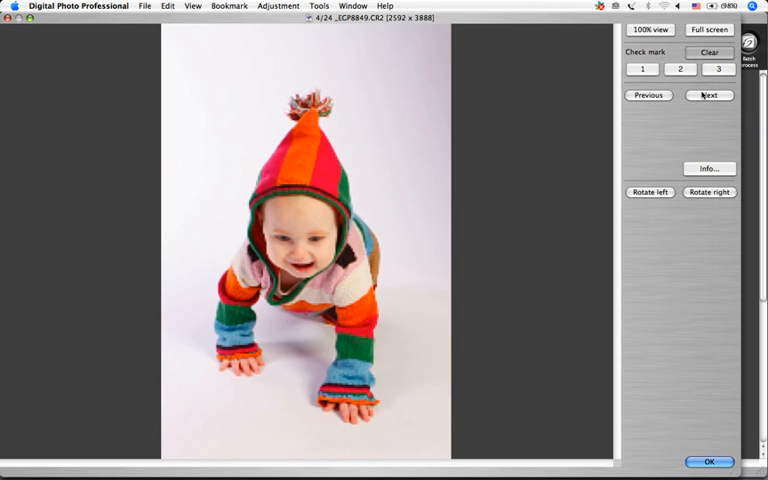
{"action": "left_click", "coordinate": [709, 95]}
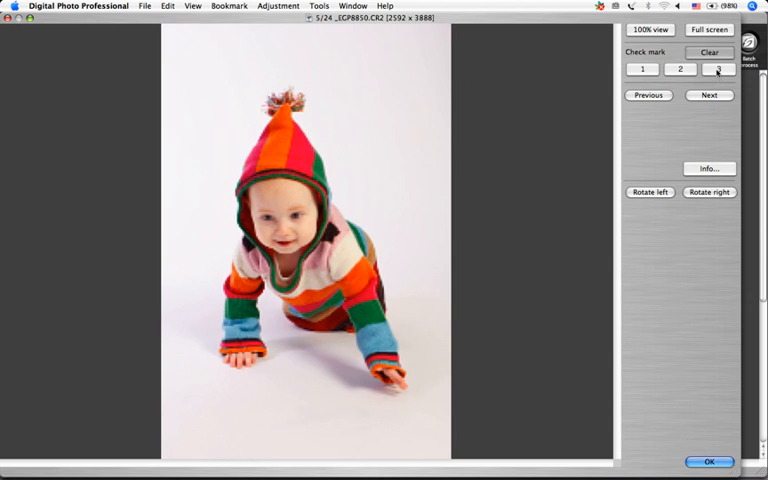
{"action": "left_click", "coordinate": [709, 95]}
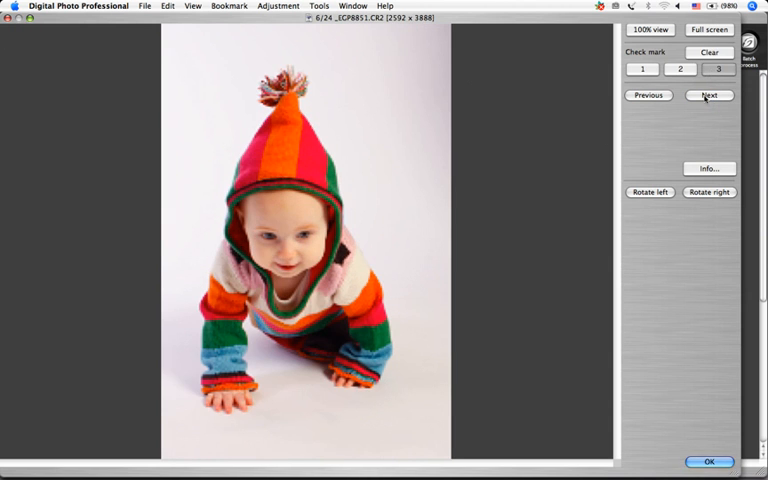
{"action": "left_click", "coordinate": [709, 95]}
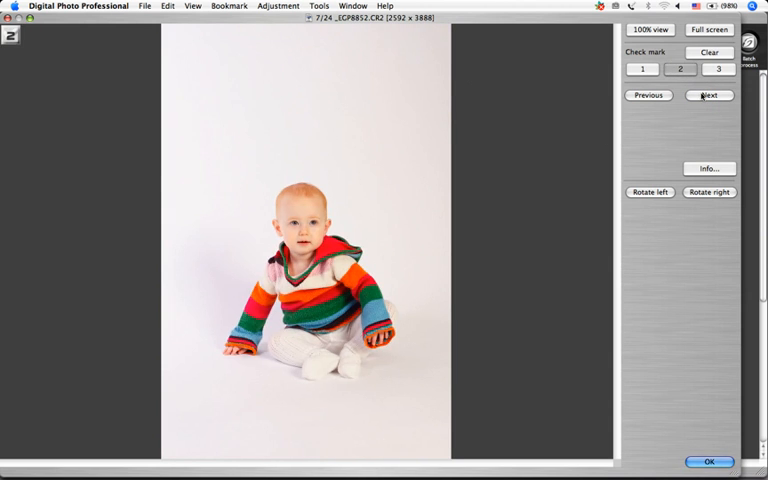
- Tag the sitting photo with check mark 1 and step through the remaining photos
{"action": "left_click", "coordinate": [709, 95]}
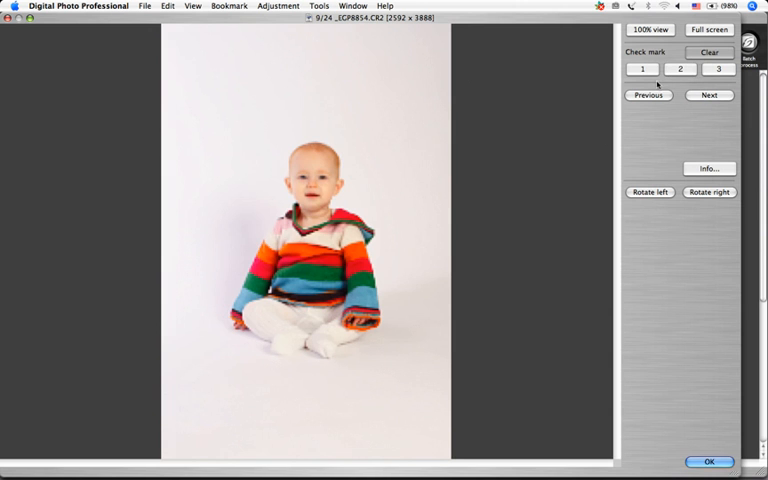
{"action": "left_click", "coordinate": [642, 68]}
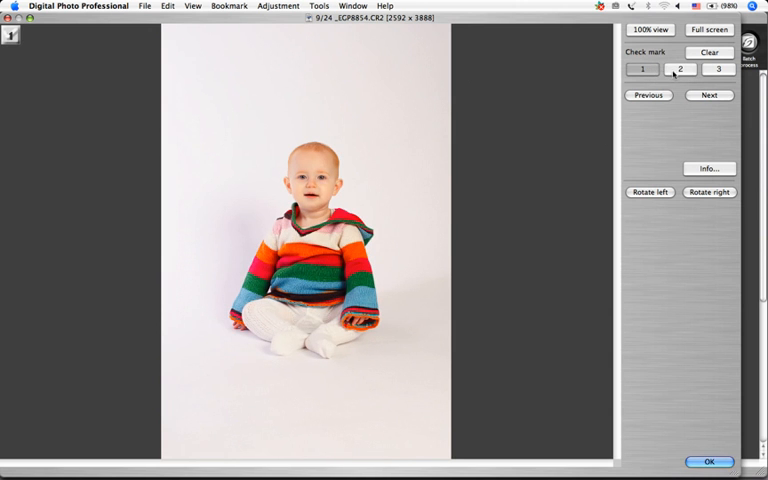
{"action": "left_click", "coordinate": [709, 94]}
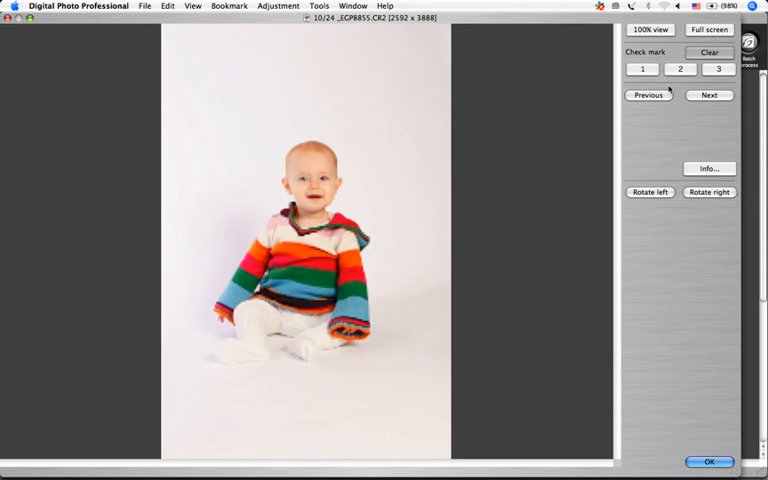
{"action": "left_click", "coordinate": [709, 94]}
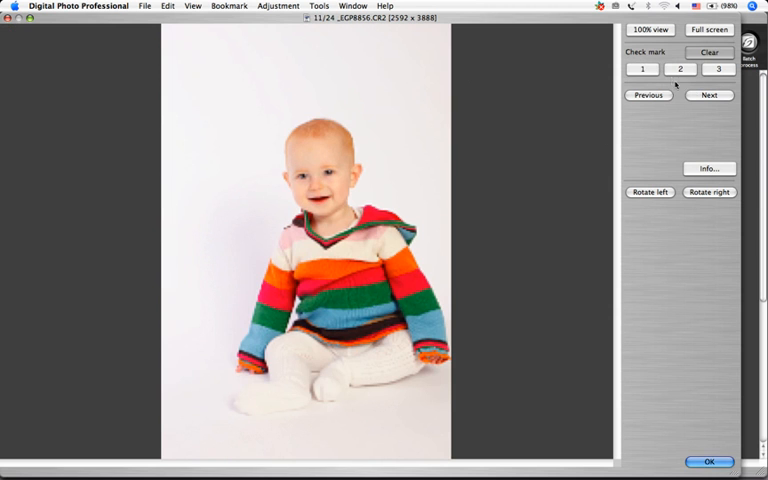
{"action": "left_click", "coordinate": [709, 94]}
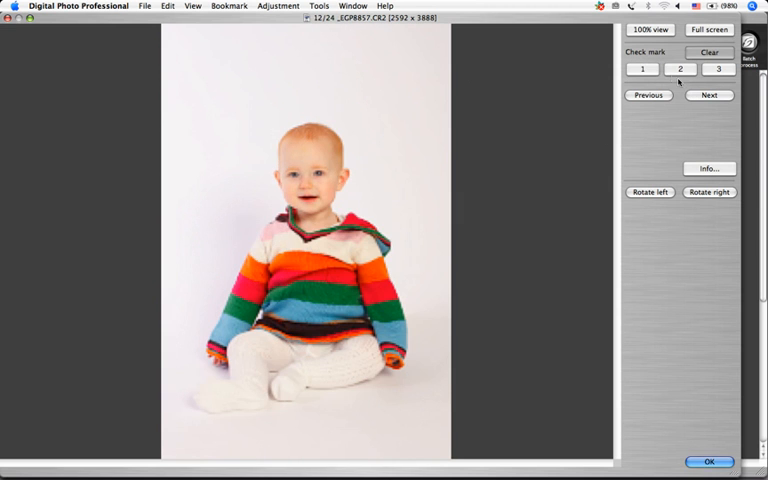
{"action": "left_click", "coordinate": [709, 95]}
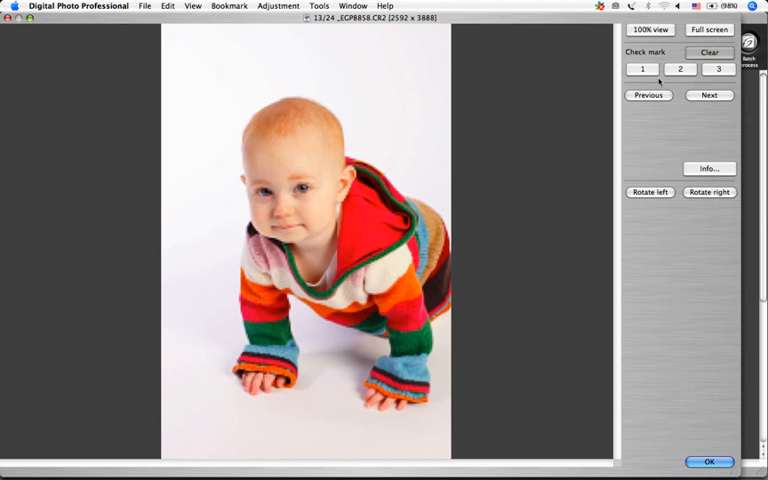
{"action": "left_click", "coordinate": [709, 94]}
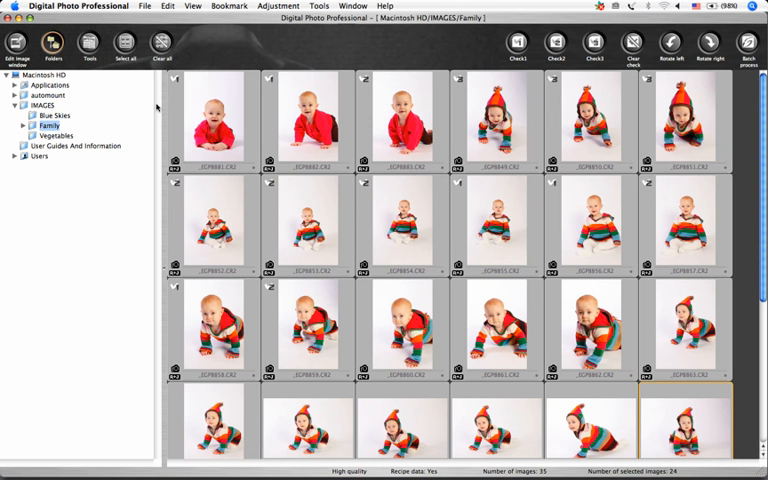
- Select only the check mark 3 photos and move the three hooded shots to the Trash
{"action": "left_click", "coordinate": [167, 6]}
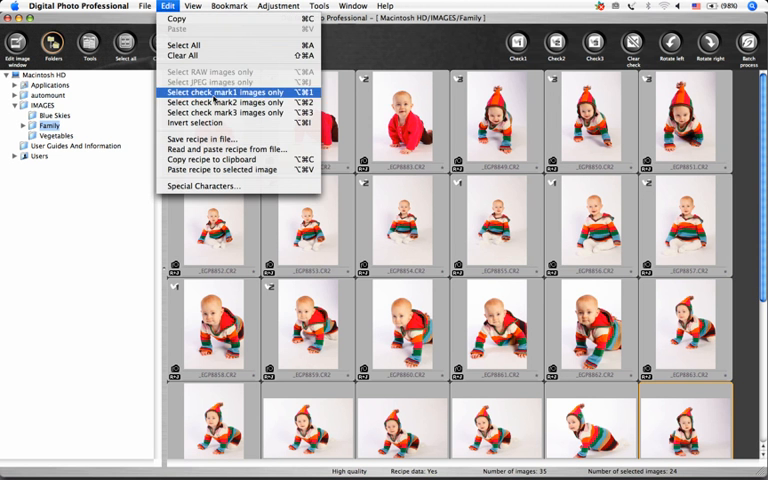
{"action": "left_click", "coordinate": [224, 91]}
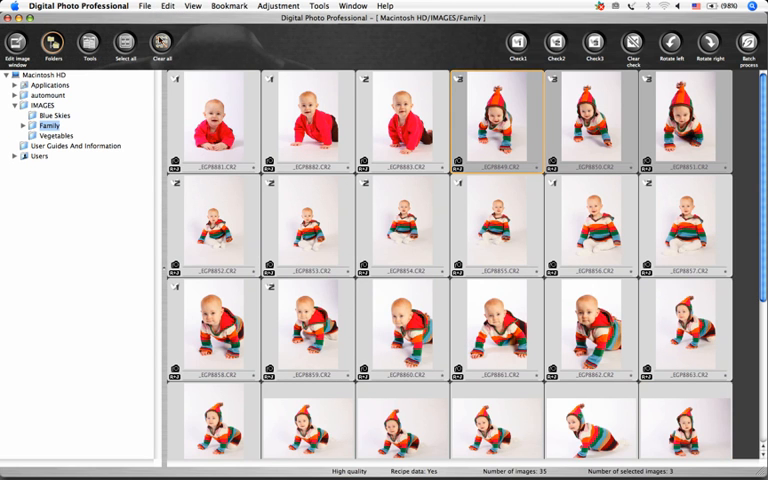
{"action": "left_click", "coordinate": [145, 5]}
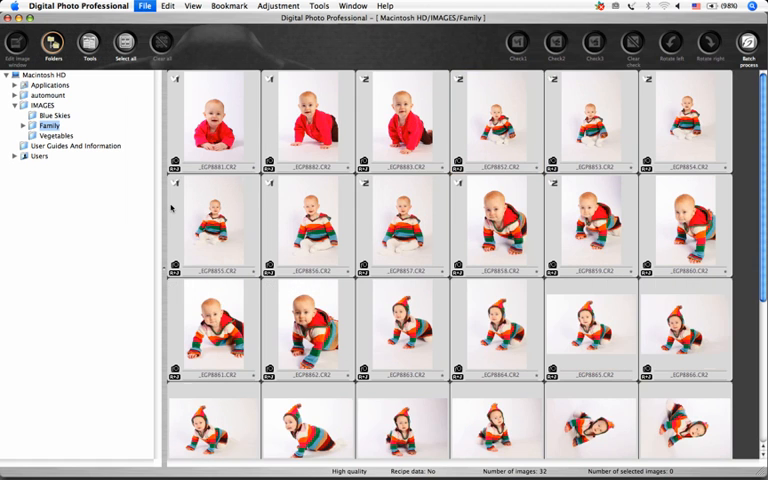
{"action": "mouse_move", "coordinate": [192, 112]}
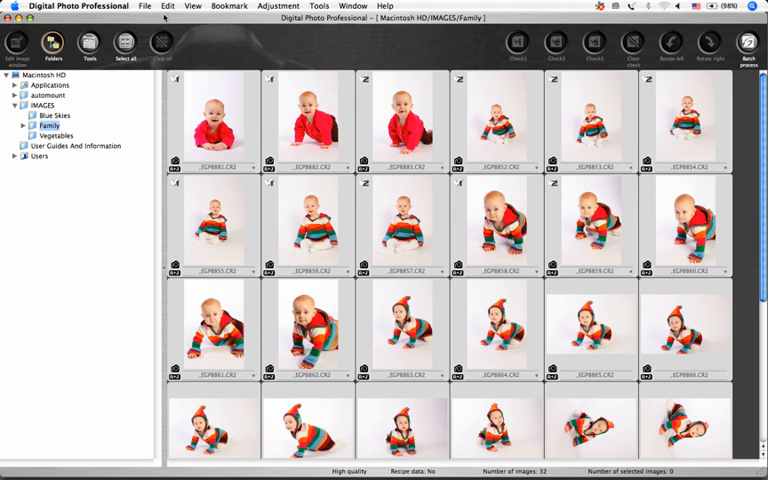
- Select only the check mark 1 photos and open them in the edit image window
{"action": "left_click", "coordinate": [167, 6]}
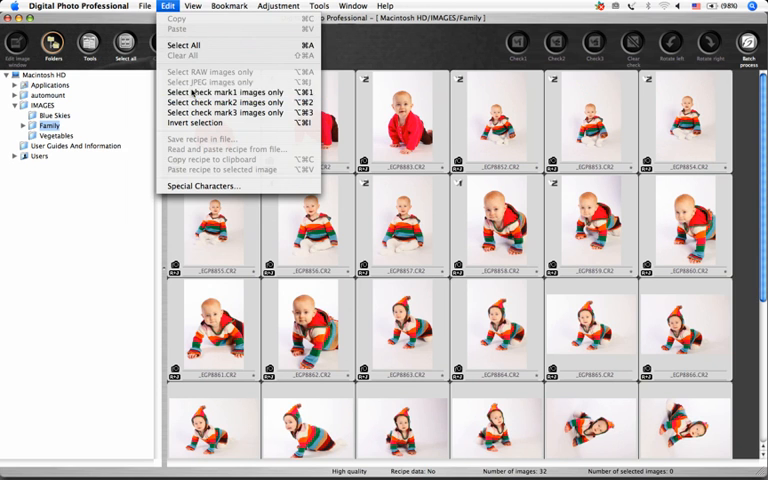
{"action": "left_click", "coordinate": [233, 92]}
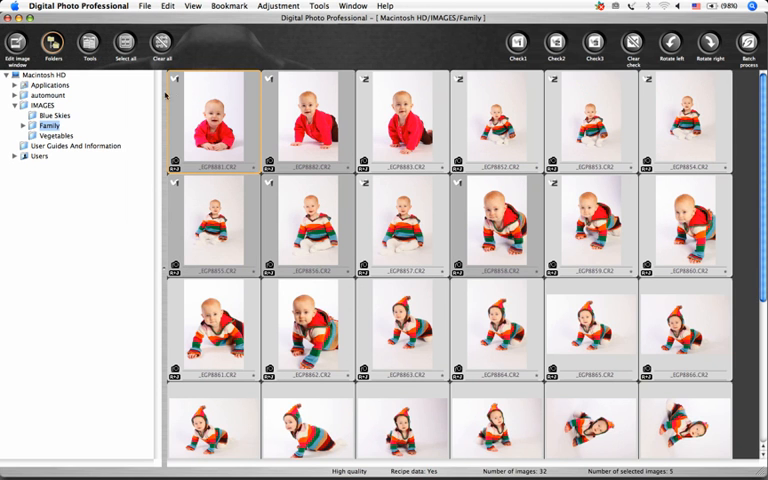
{"action": "double_click", "coordinate": [216, 115]}
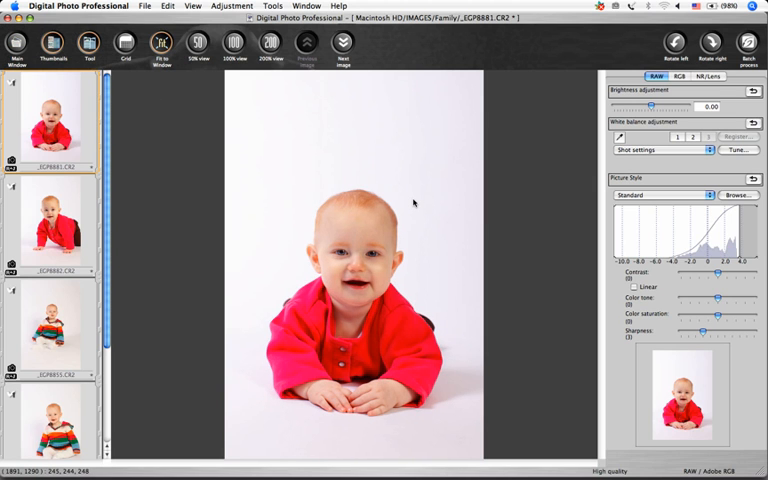
{"action": "mouse_move", "coordinate": [414, 204]}
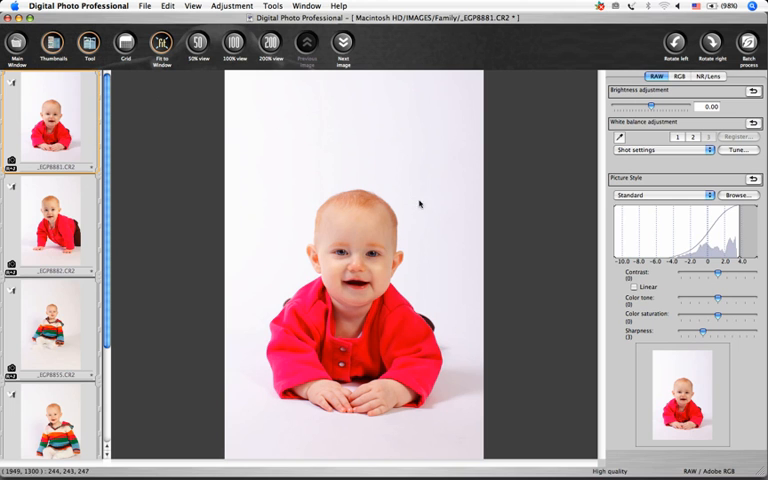
- Give _EGP8881.CR2 the Monochrome picture style with sepia toning and sharpness raised one step
{"action": "left_click", "coordinate": [665, 194]}
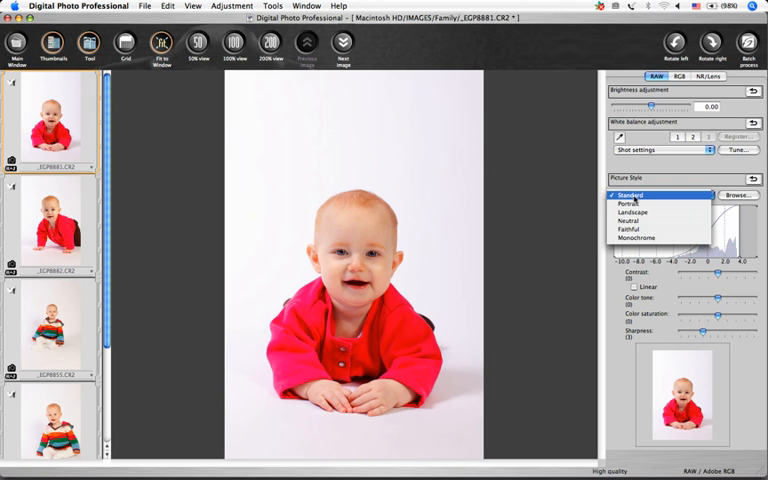
{"action": "left_click", "coordinate": [637, 238]}
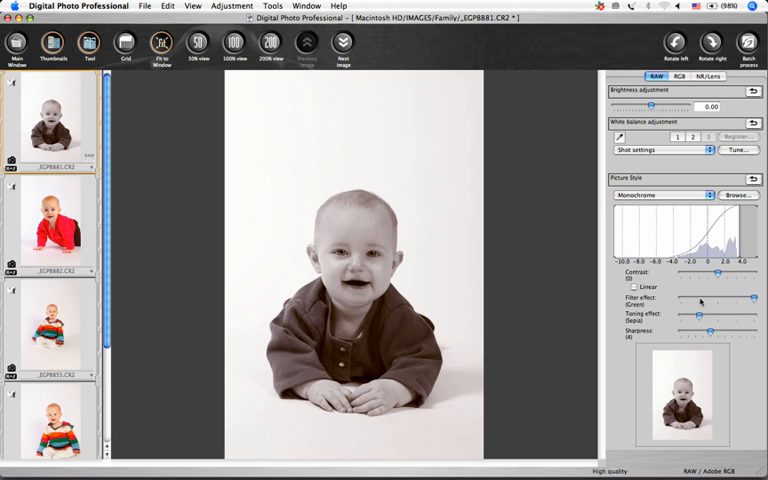
{"action": "left_click_drag", "start_coordinate": [700, 298], "coordinate": [678, 298]}
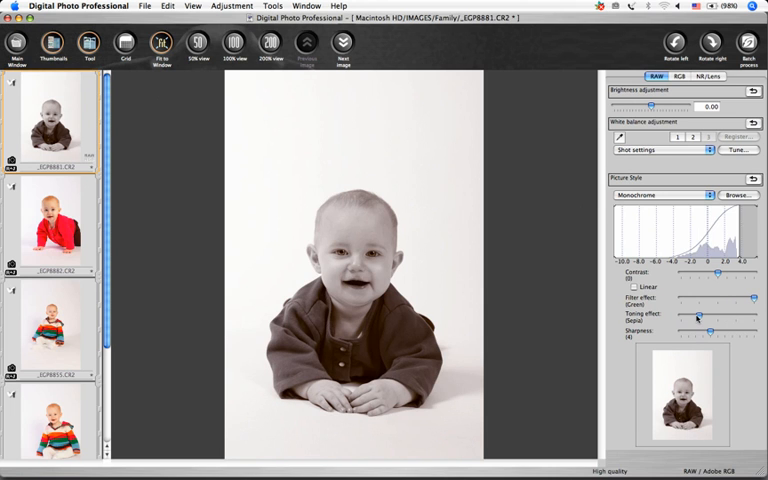
{"action": "left_click_drag", "start_coordinate": [710, 332], "coordinate": [716, 332]}
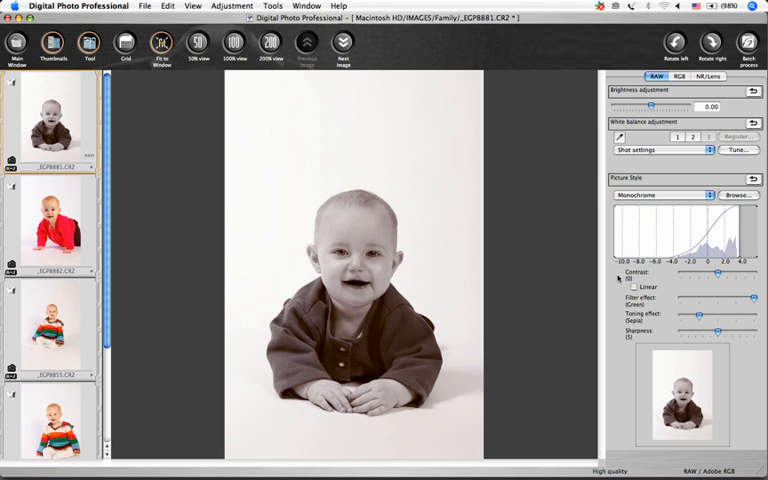
{"action": "mouse_move", "coordinate": [249, 91]}
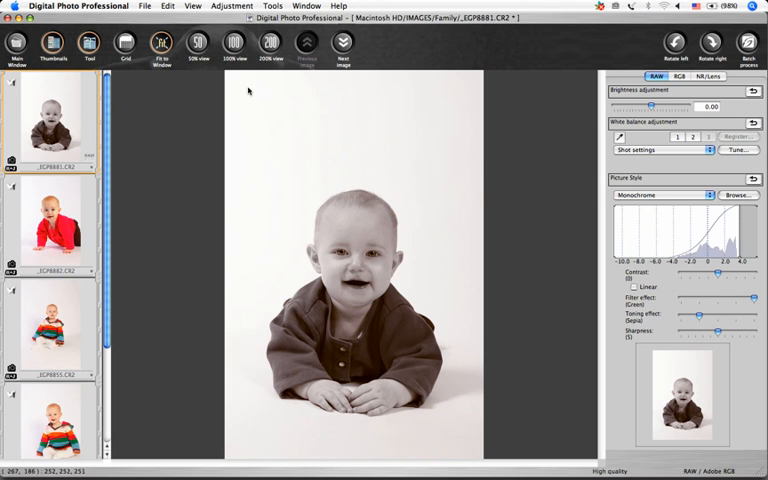
- Paste the sepia recipe onto all selected photos from the thumbnail window
{"action": "left_click", "coordinate": [166, 6]}
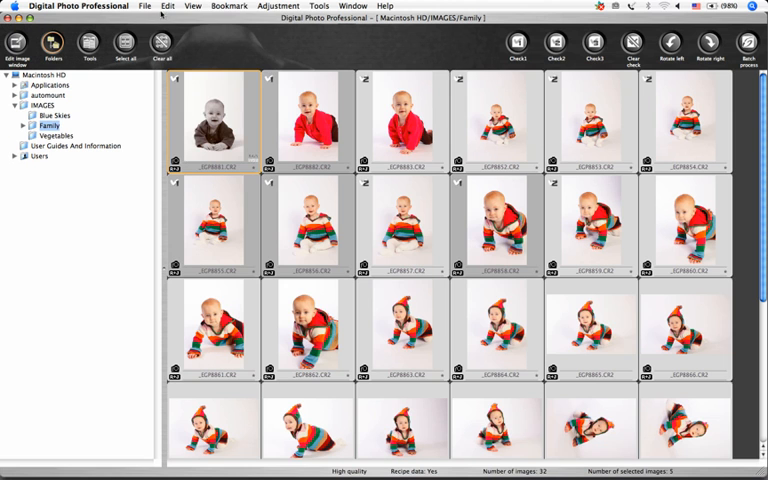
{"action": "left_click", "coordinate": [167, 6]}
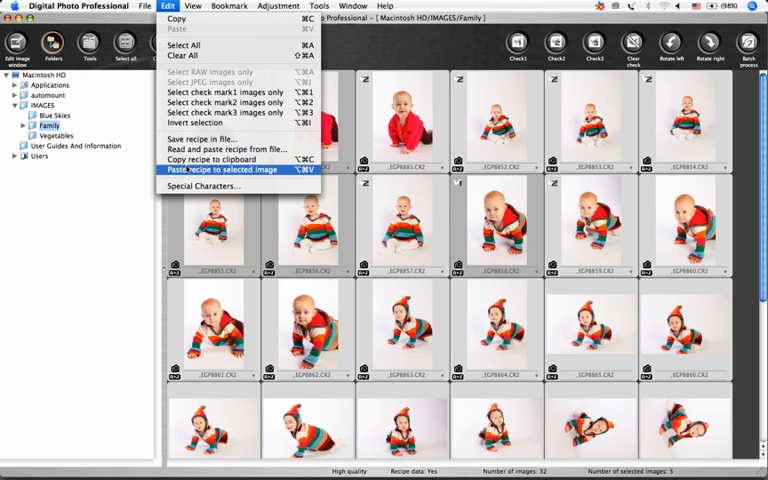
{"action": "left_click", "coordinate": [222, 170]}
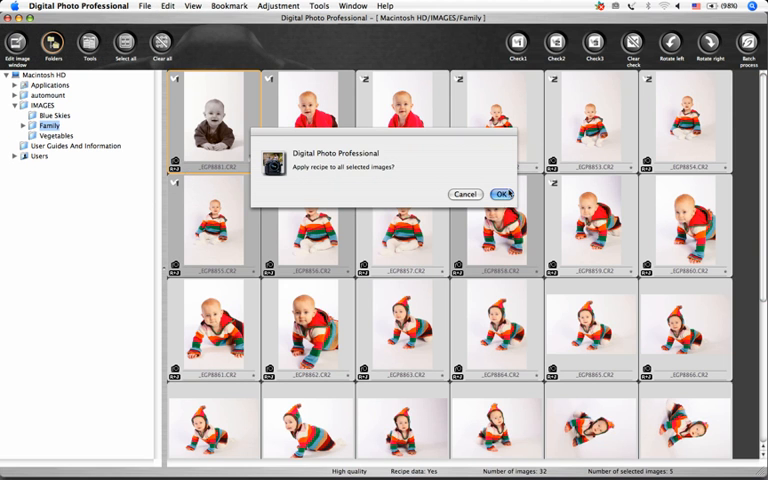
{"action": "left_click", "coordinate": [503, 193]}
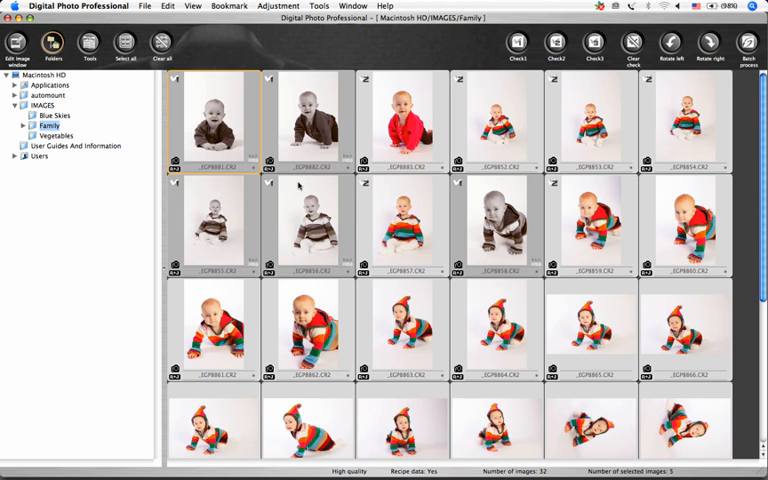
- Start the Trimming tool and set the crop aspect ratio to 4:5
{"action": "left_click", "coordinate": [318, 6]}
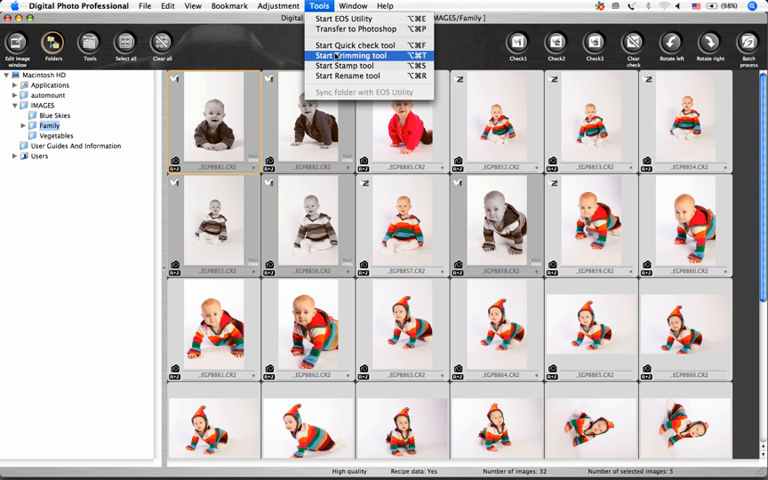
{"action": "left_click", "coordinate": [355, 55]}
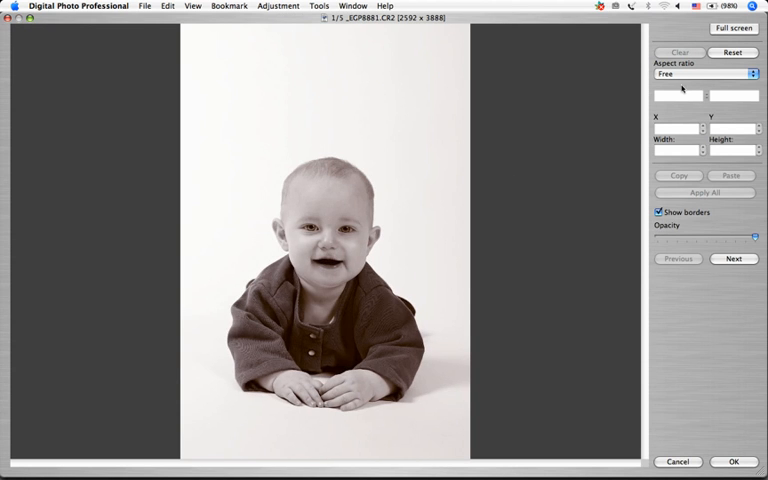
{"action": "left_click", "coordinate": [704, 73]}
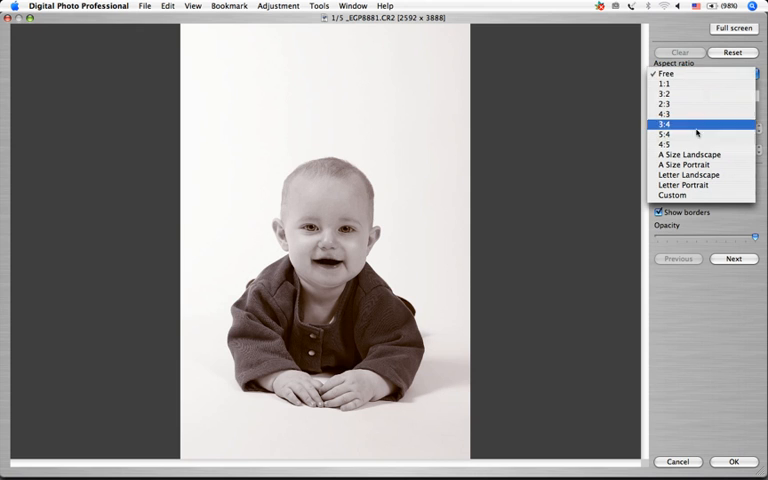
{"action": "left_click", "coordinate": [663, 135]}
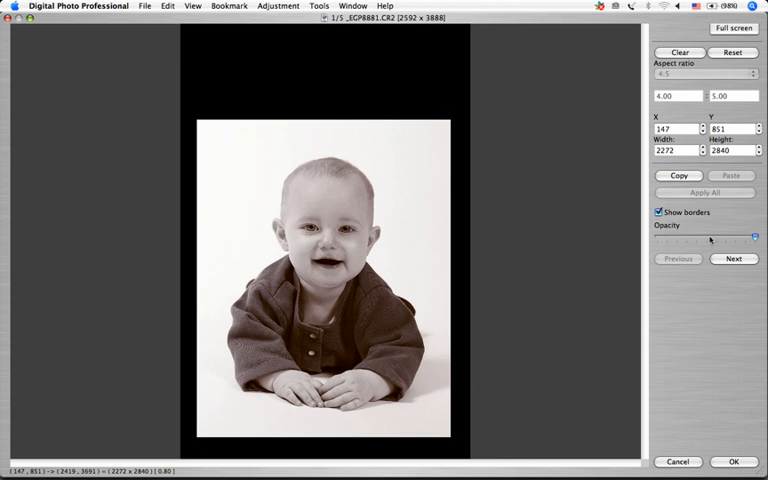
- Copy the 4:5 crop to all five photos, check the next one, and finish
{"action": "left_click", "coordinate": [678, 175]}
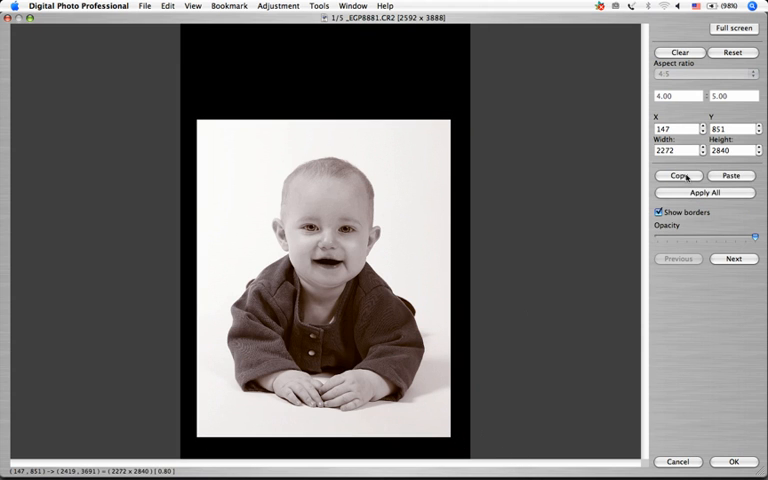
{"action": "left_click", "coordinate": [734, 259]}
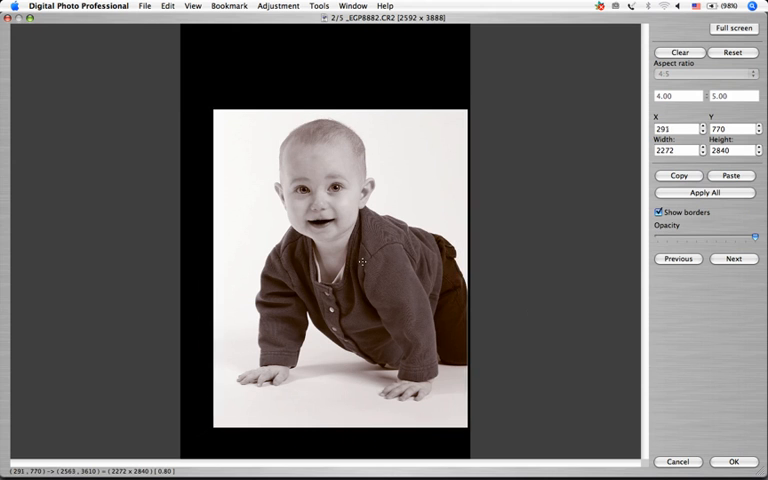
{"action": "left_click", "coordinate": [734, 259]}
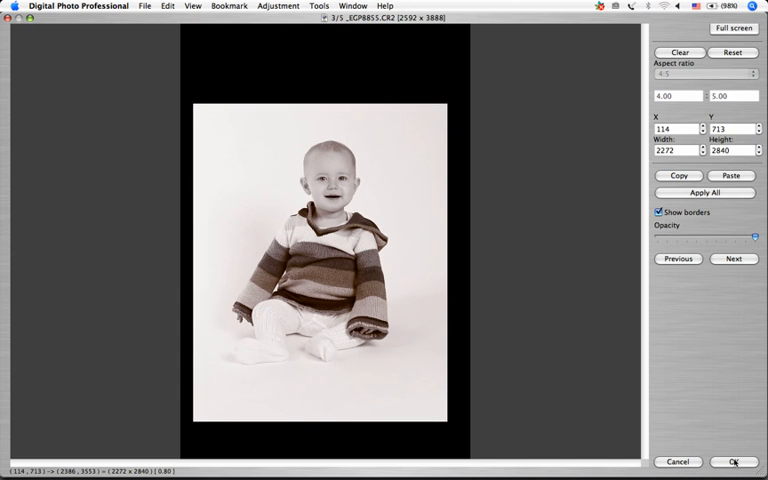
{"action": "left_click", "coordinate": [734, 461]}
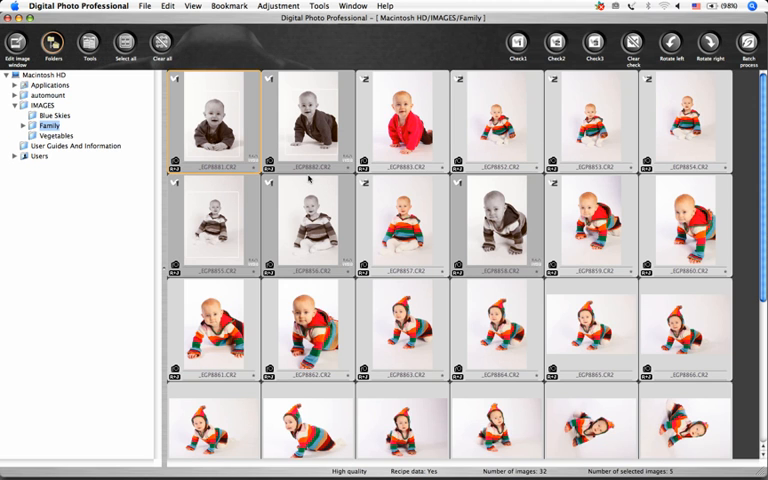
- Batch-rename the five photos as 'Smith' plus Shooting Date/Time and a sequence number
{"action": "left_click", "coordinate": [320, 5]}
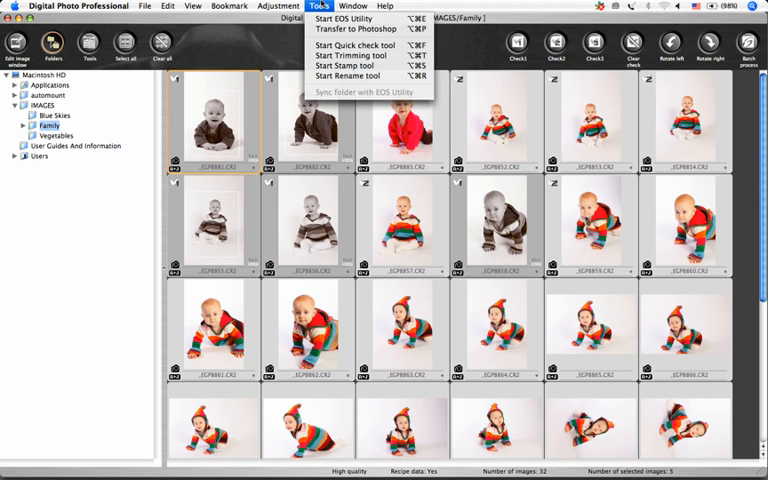
{"action": "left_click", "coordinate": [352, 76]}
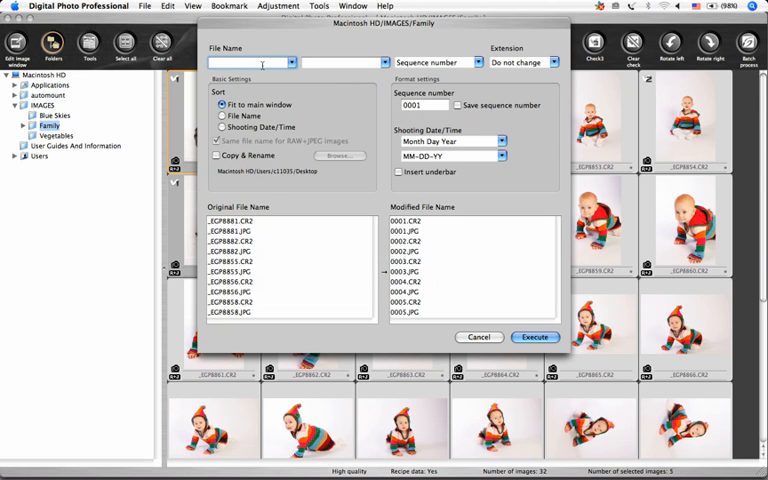
{"action": "type", "text": "5"}
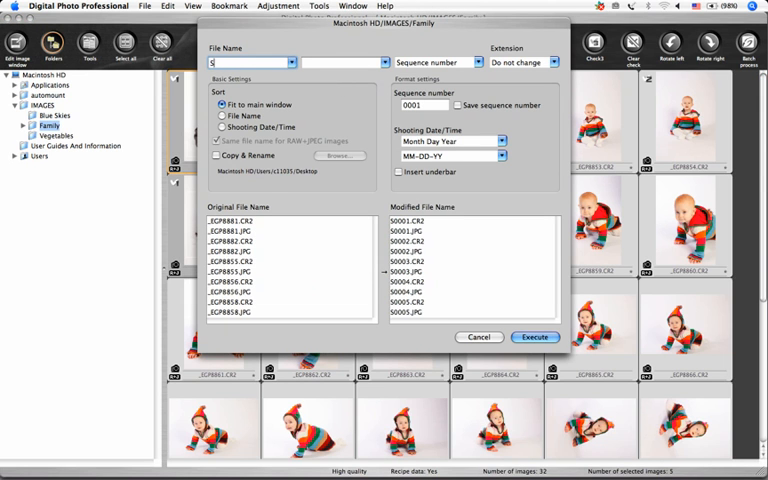
{"action": "type", "text": "mith"}
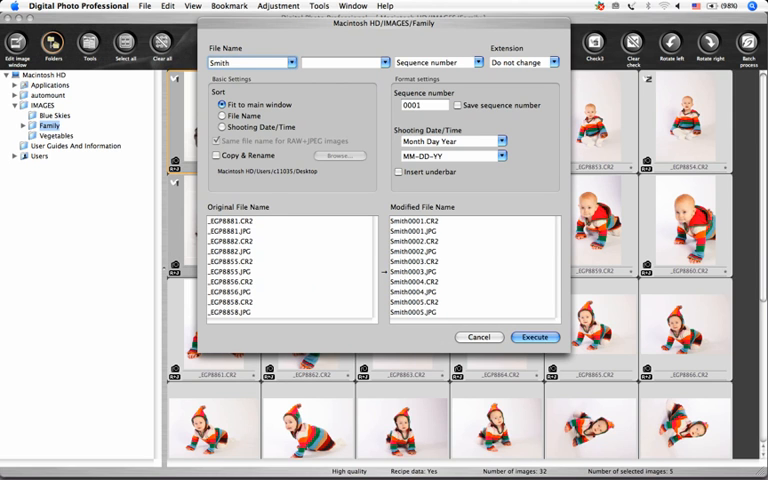
{"action": "left_click", "coordinate": [345, 62]}
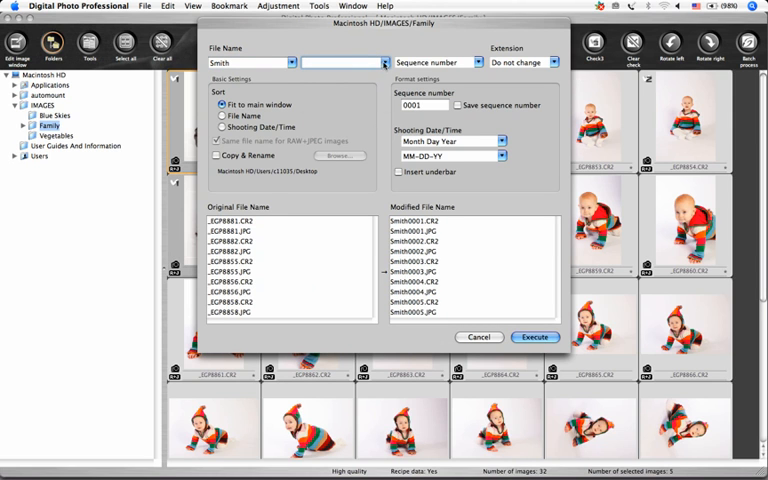
{"action": "left_click", "coordinate": [340, 62]}
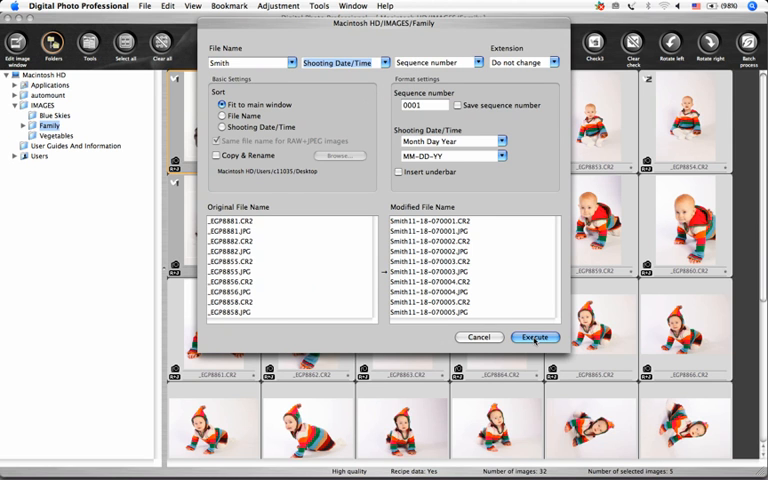
{"action": "left_click", "coordinate": [535, 337]}
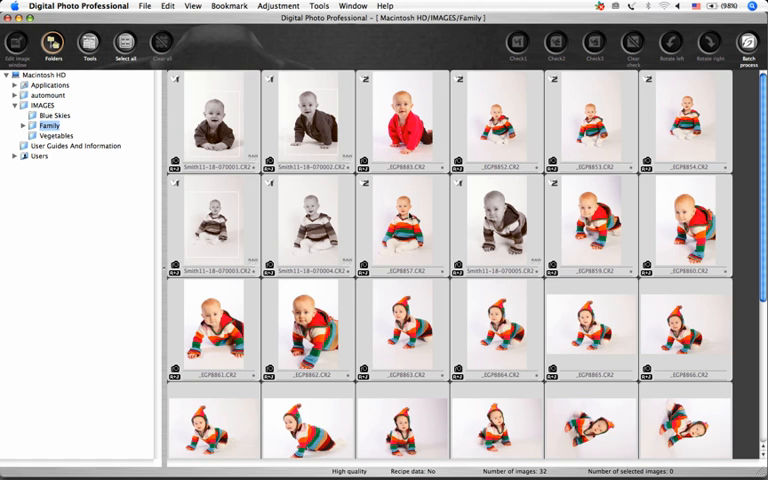
{"action": "mouse_move", "coordinate": [255, 126]}
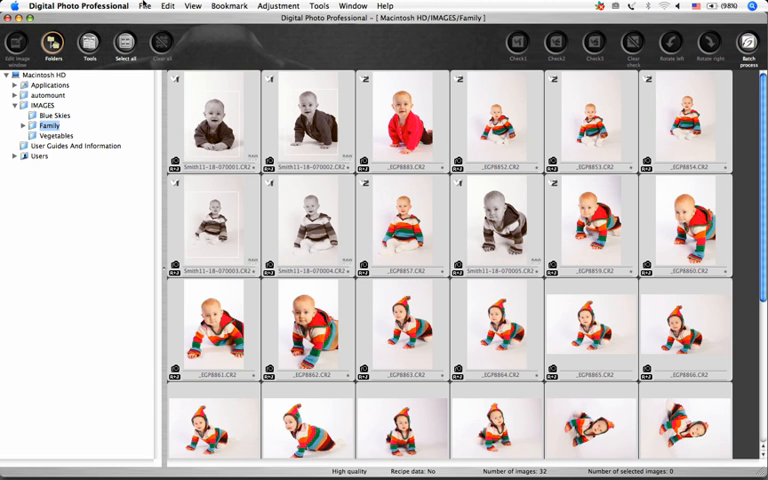
- Reselect only the check mark 1 photos
{"action": "left_click", "coordinate": [166, 6]}
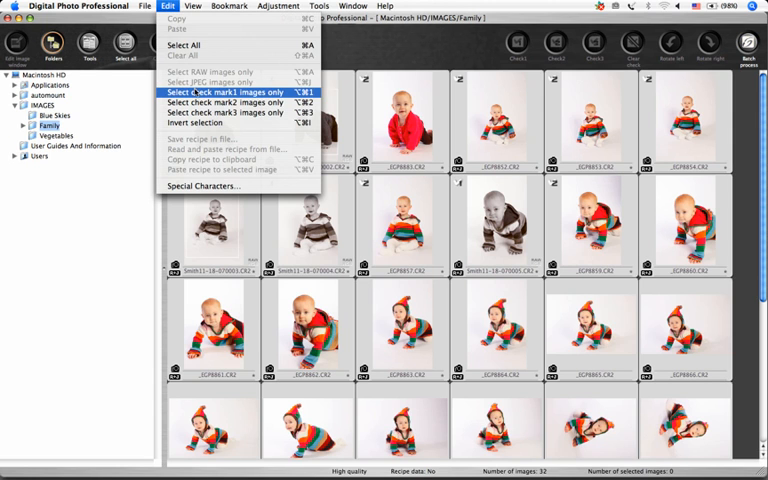
{"action": "left_click", "coordinate": [221, 91]}
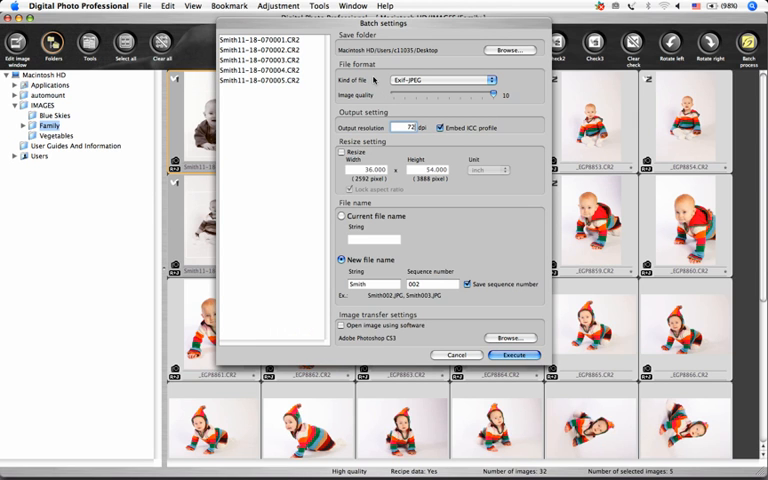
- Set batch output to Exif-TIFF 8bit at 200 dpi using the current file names
{"action": "left_click", "coordinate": [437, 80]}
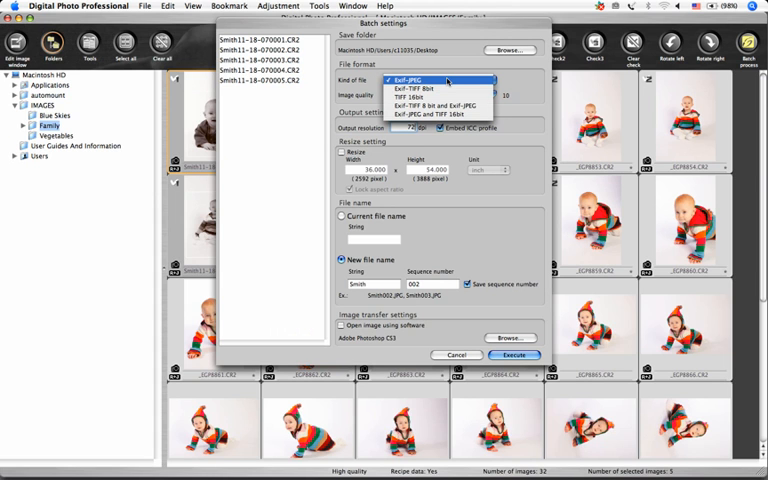
{"action": "left_click", "coordinate": [398, 89]}
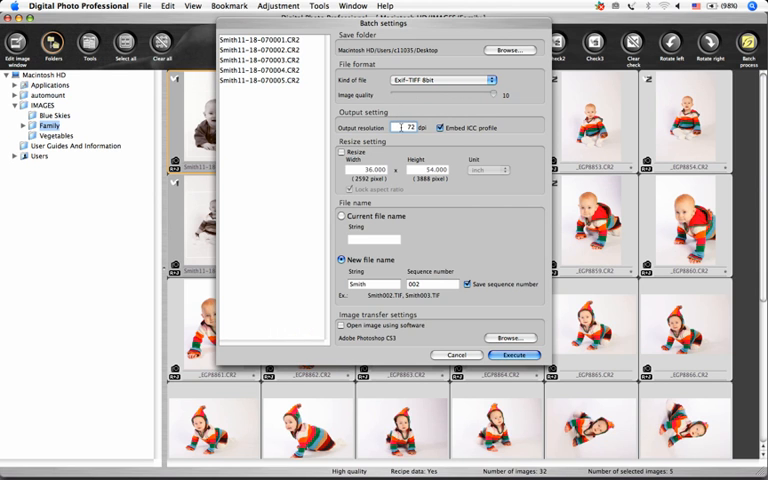
{"action": "triple_click", "coordinate": [407, 127]}
{"action": "type", "text": "200"}
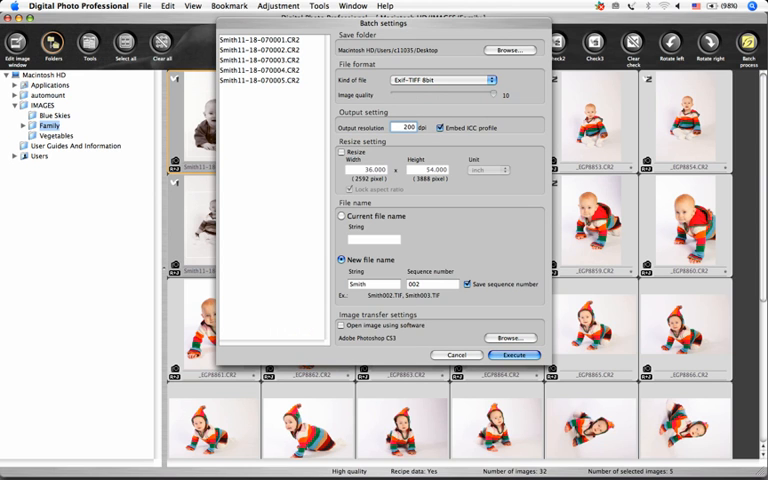
{"action": "mouse_move", "coordinate": [503, 131]}
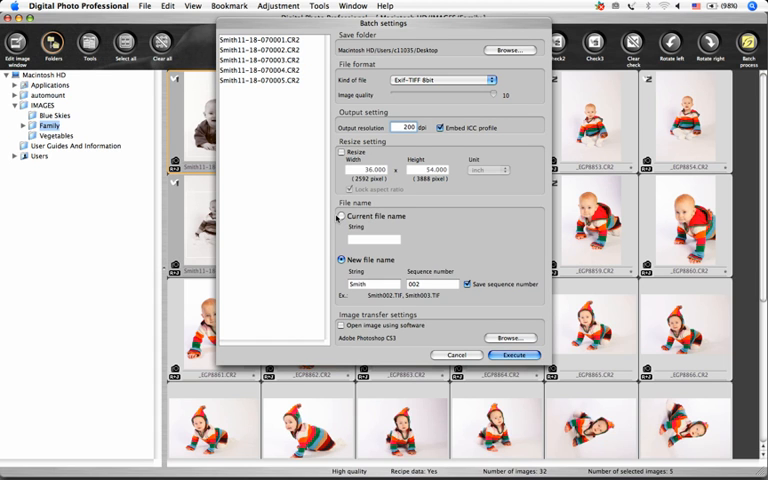
{"action": "left_click", "coordinate": [342, 216]}
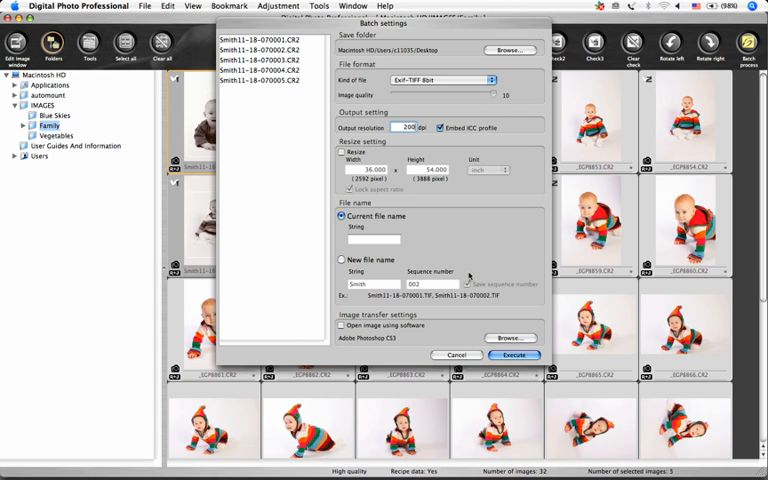